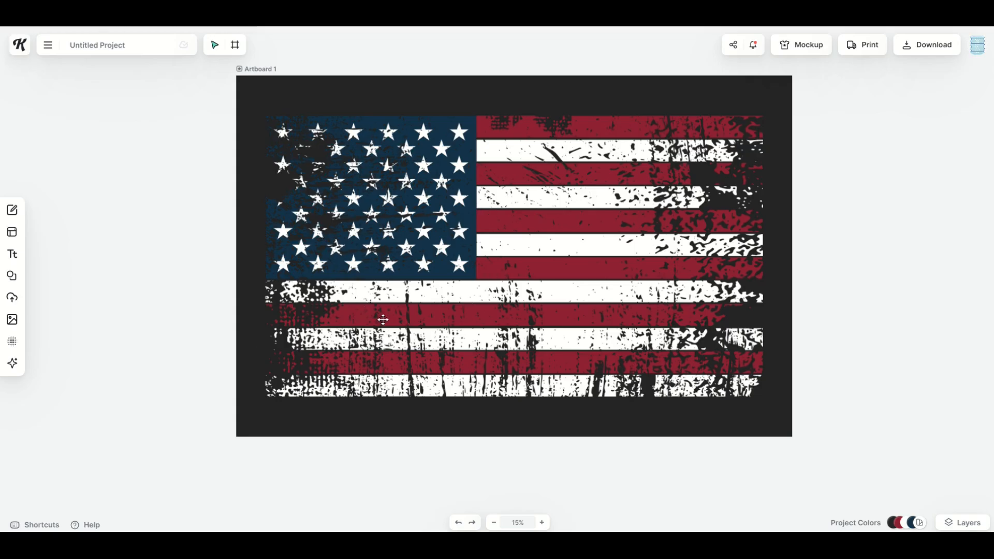
{"action": "mouse_move", "coordinate": [450, 355]}
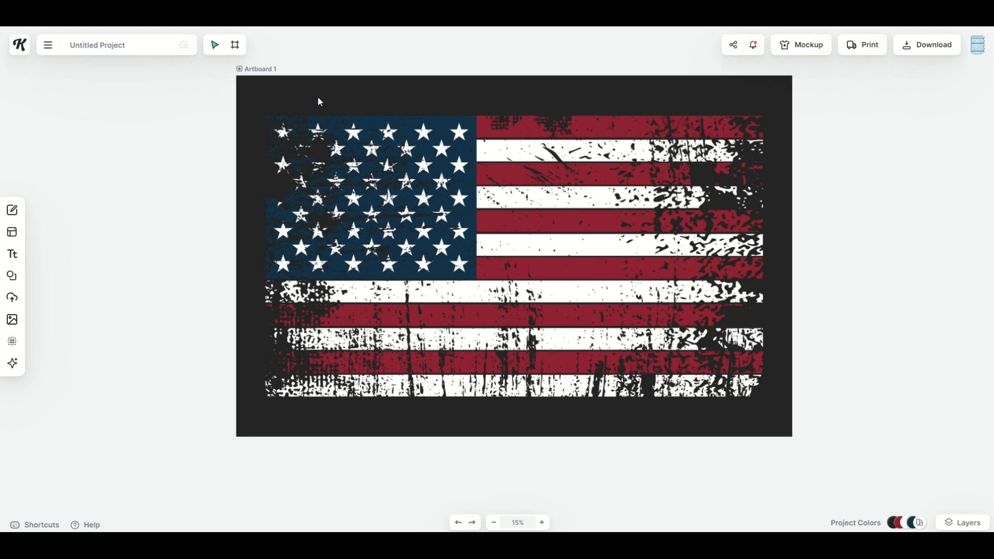
{"action": "mouse_move", "coordinate": [393, 188]}
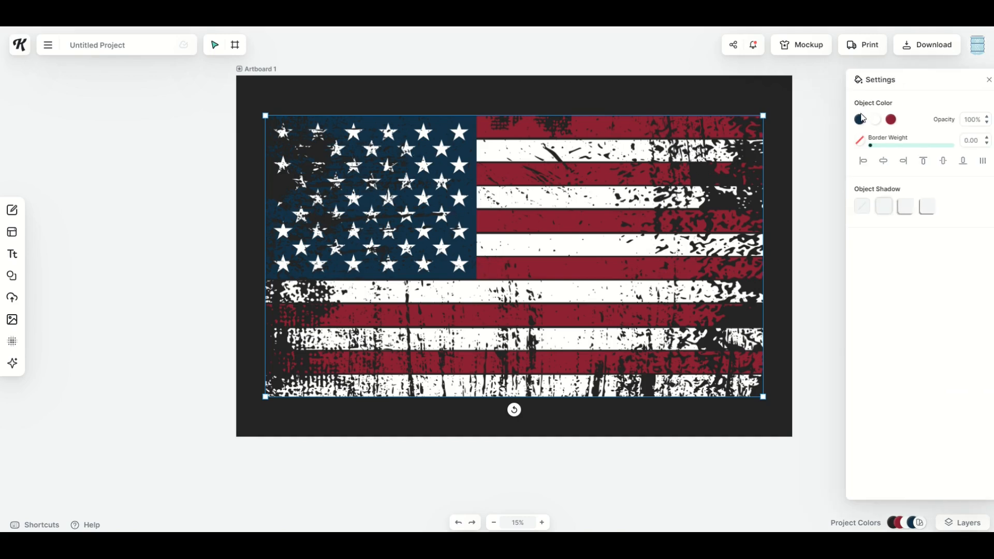
Recolour the flag's blue and red Object Color swatches to black, then deselect the flag.
{"action": "left_click", "coordinate": [860, 119]}
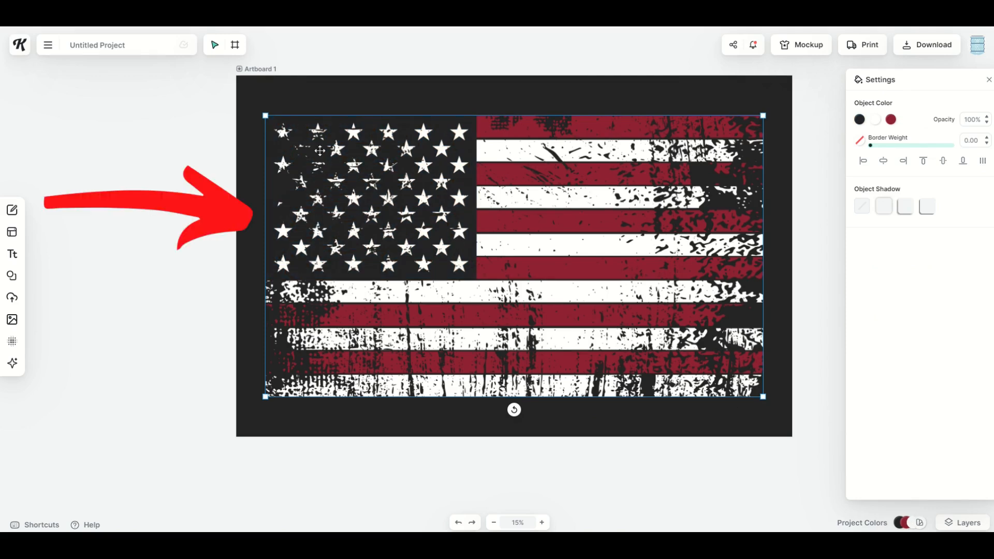
{"action": "mouse_move", "coordinate": [338, 99]}
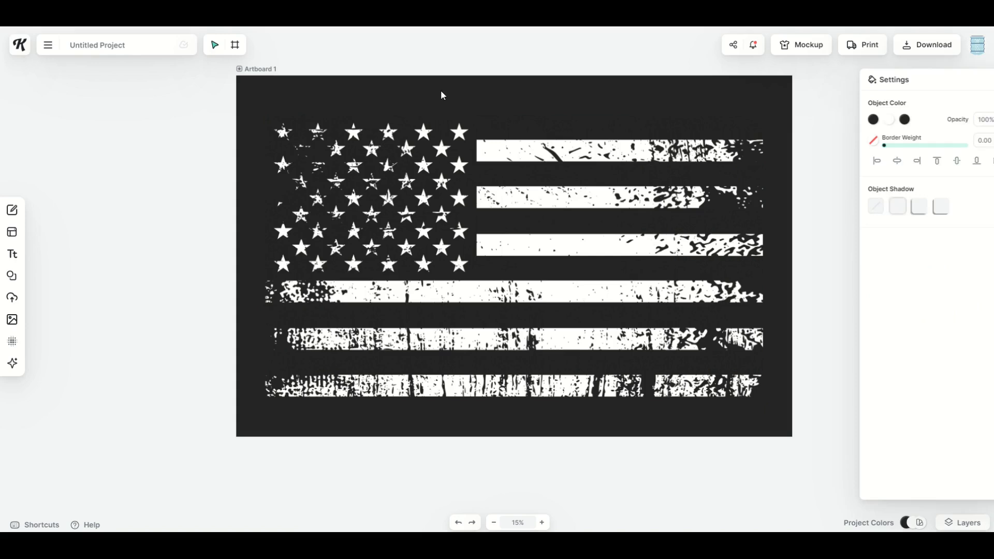
{"action": "left_click", "coordinate": [374, 473]}
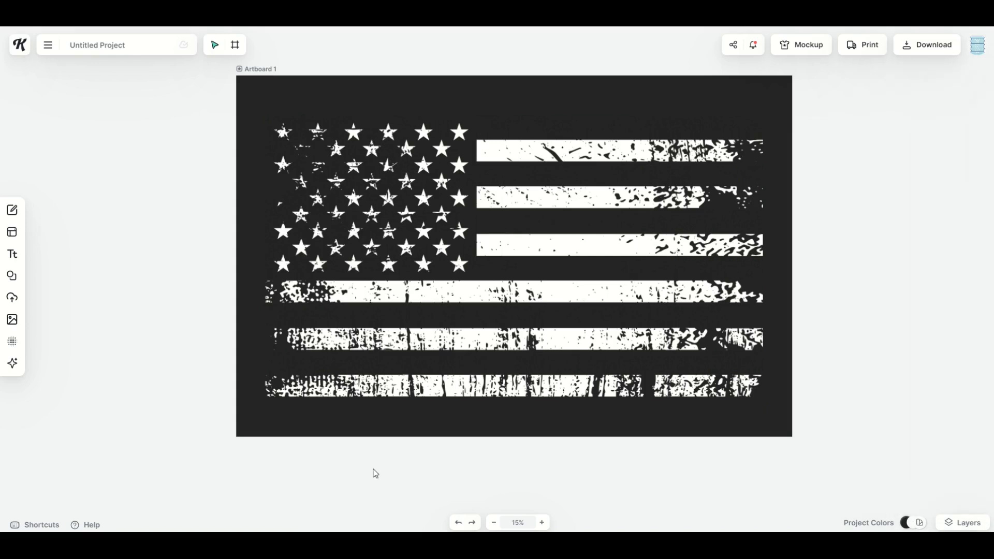
{"action": "mouse_move", "coordinate": [266, 111]}
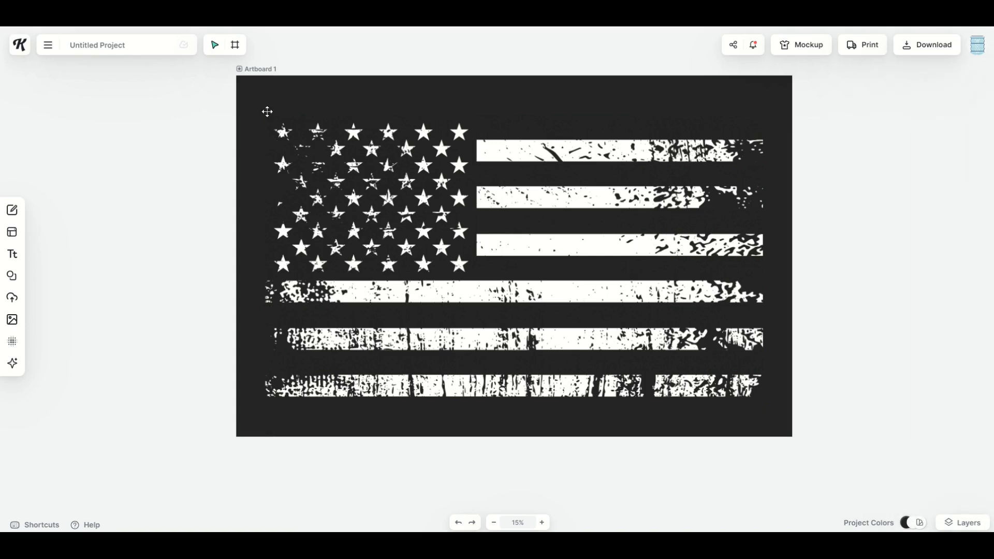
{"action": "mouse_move", "coordinate": [252, 150]}
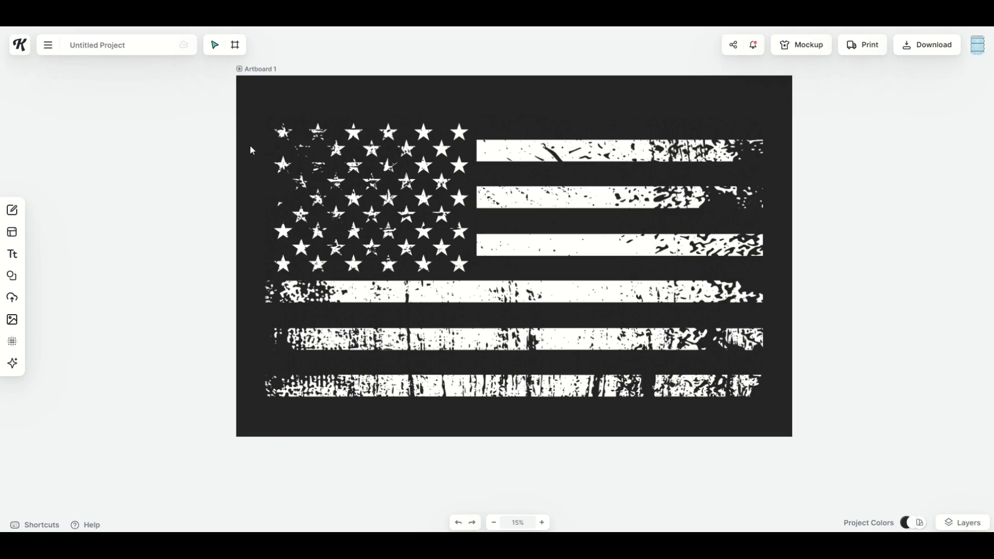
Select Artboard 1's Background in the Layers panel and toggle its visibility.
{"action": "left_click", "coordinate": [962, 523]}
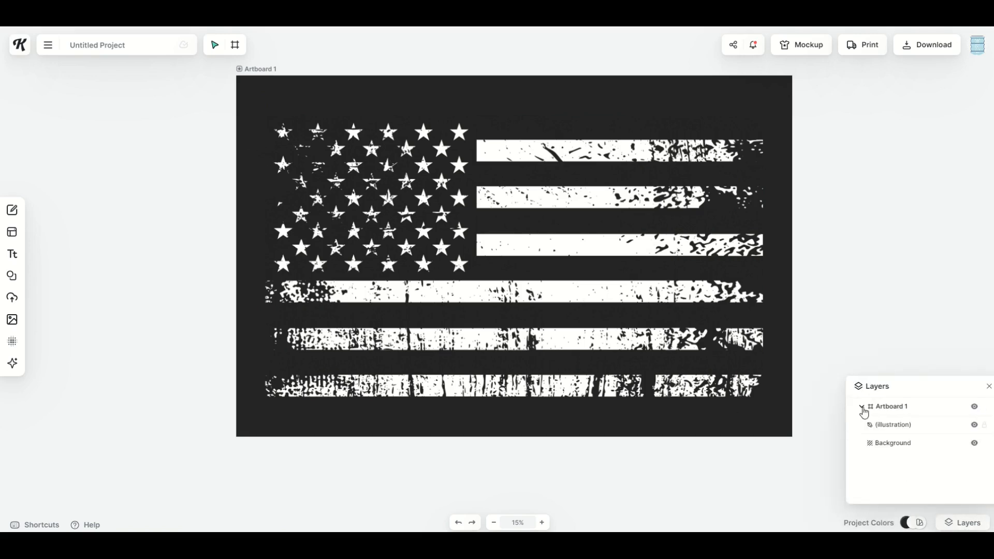
{"action": "left_click", "coordinate": [891, 407]}
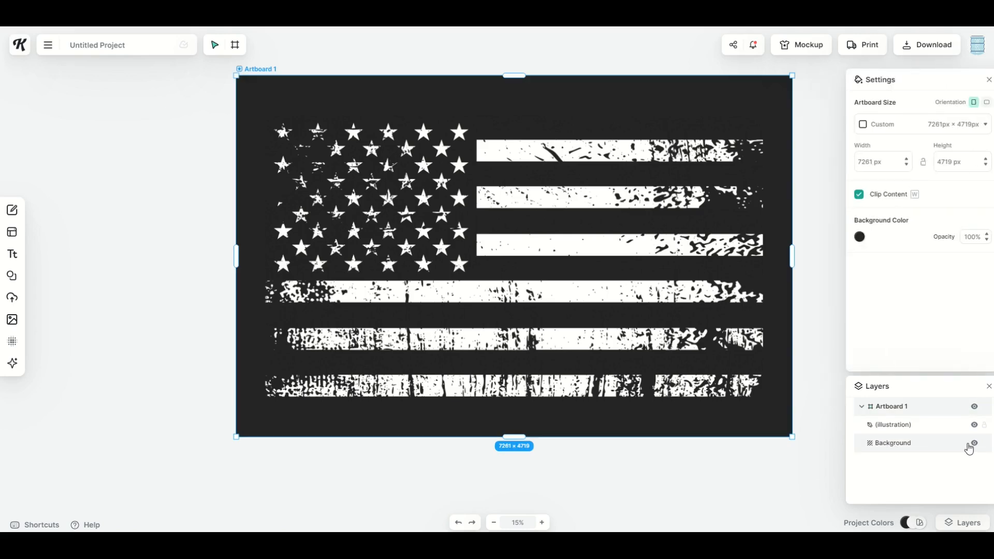
{"action": "left_click", "coordinate": [974, 443]}
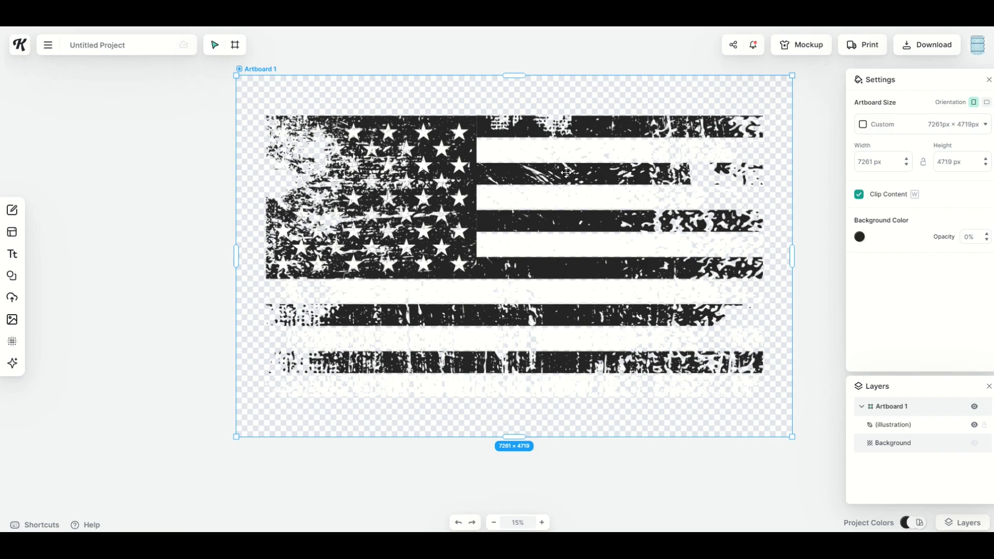
{"action": "mouse_move", "coordinate": [886, 462]}
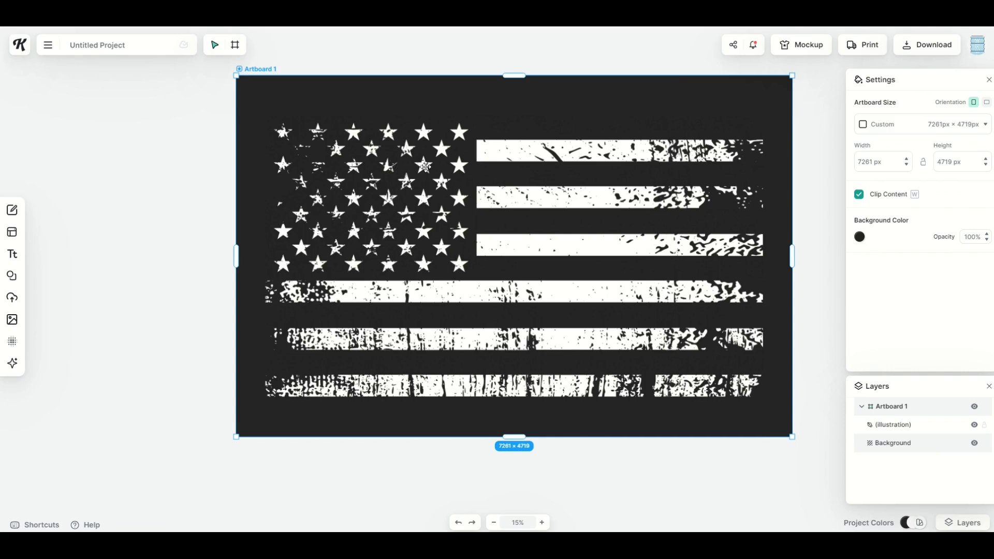
{"action": "mouse_move", "coordinate": [413, 282]}
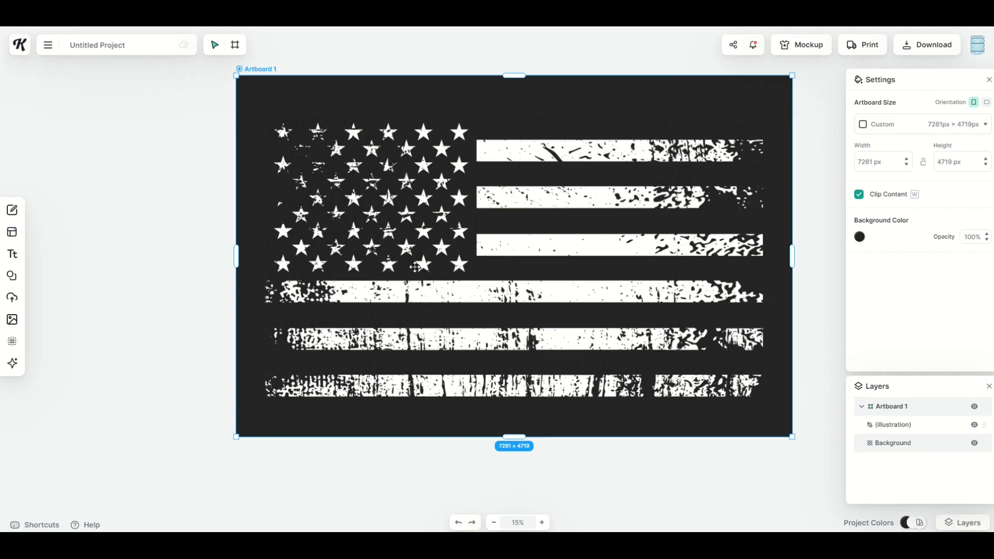
{"action": "mouse_move", "coordinate": [344, 106]}
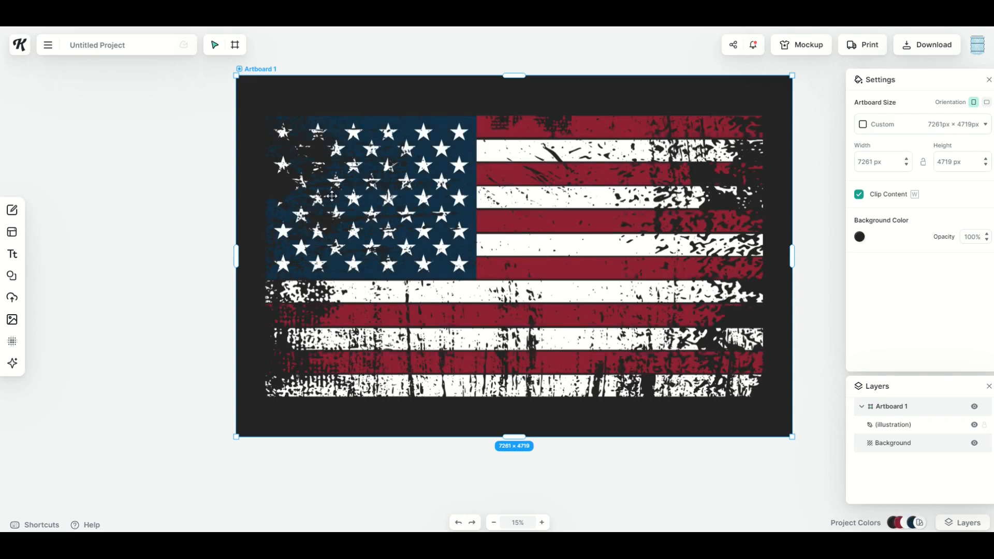
{"action": "mouse_move", "coordinate": [972, 443]}
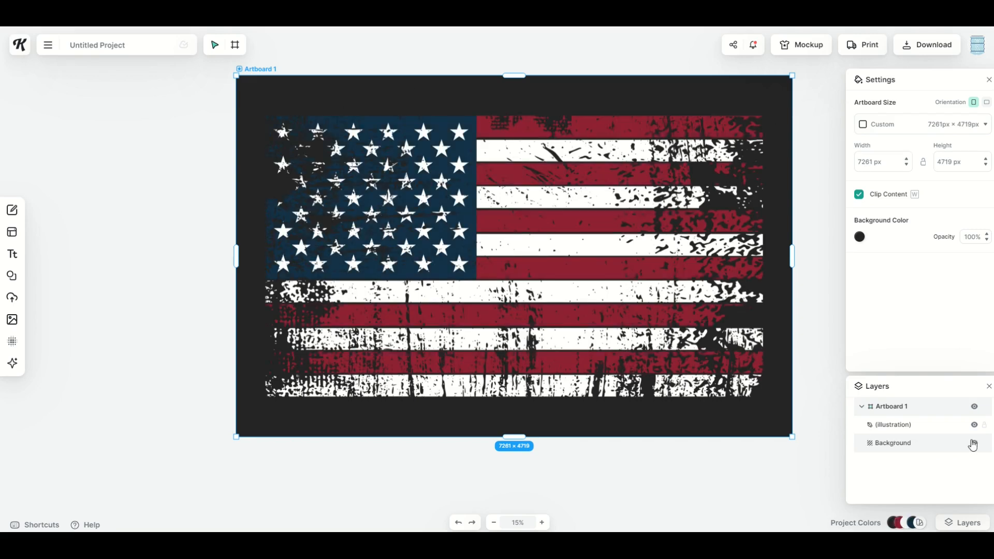
Hide the dark Background layer with its eye icon.
{"action": "left_click", "coordinate": [972, 443]}
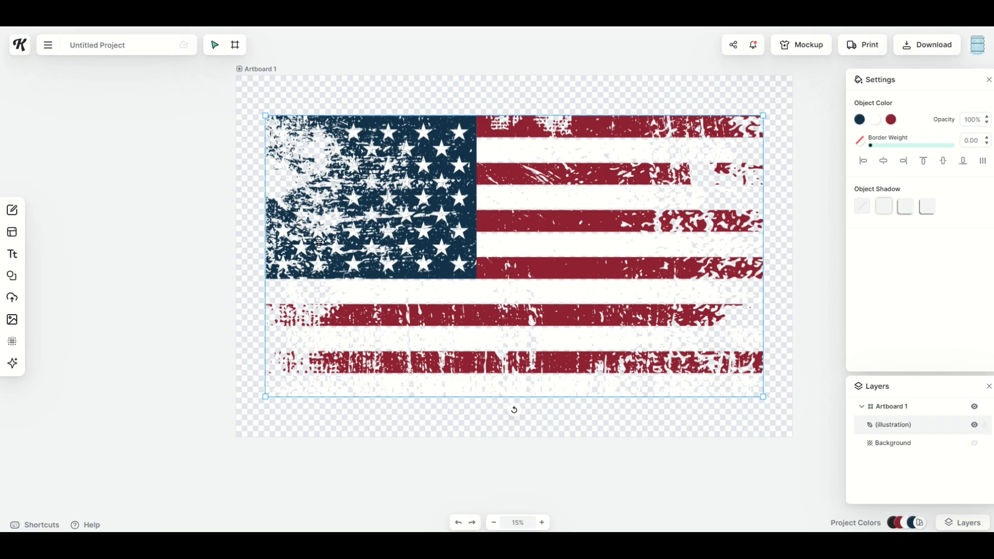
{"action": "mouse_move", "coordinate": [307, 223]}
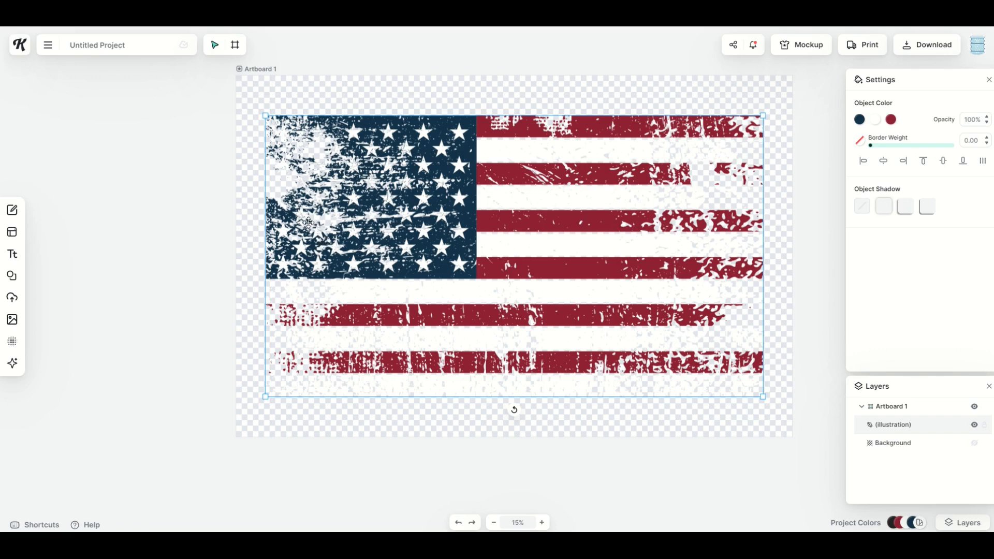
{"action": "mouse_move", "coordinate": [284, 327]}
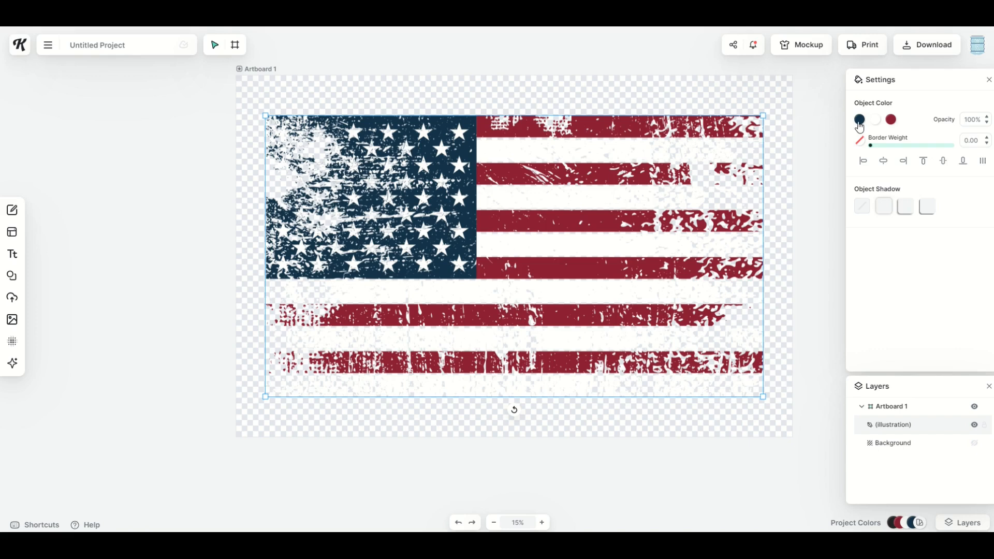
Lower the opacity of the flag's blue colour and close its colour settings.
{"action": "left_click", "coordinate": [860, 119]}
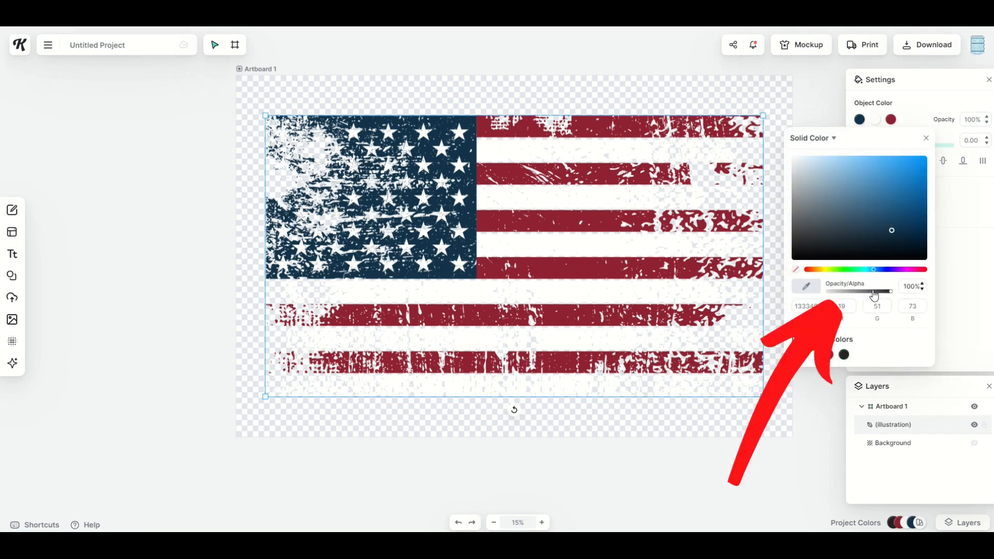
{"action": "left_click_drag", "start_coordinate": [890, 291], "coordinate": [865, 291]}
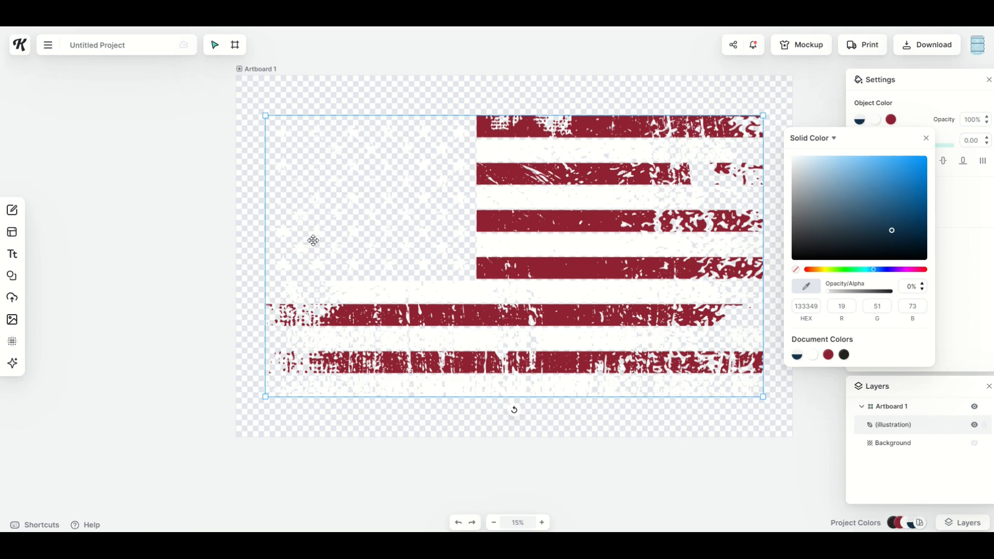
{"action": "left_click", "coordinate": [925, 139]}
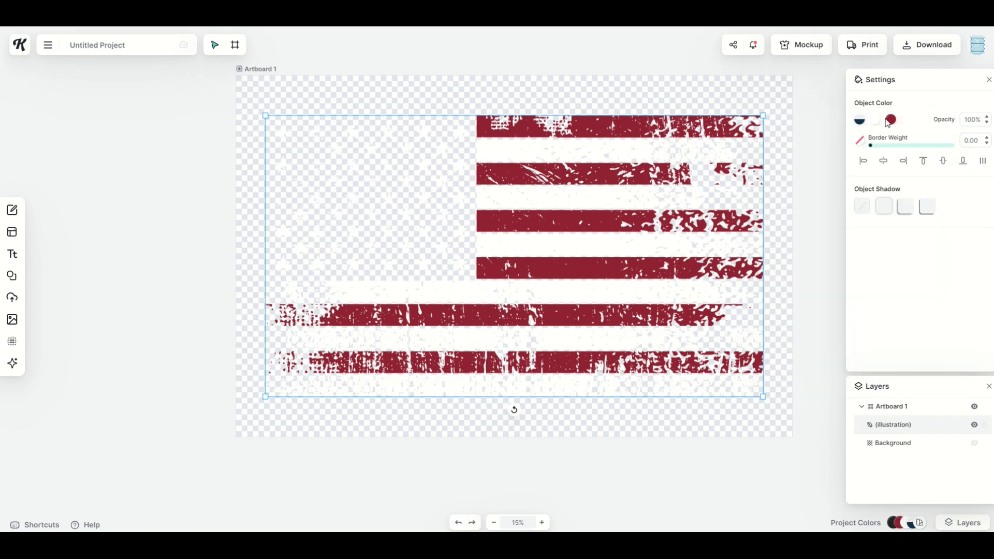
Drag the red swatch's opacity down to 0% so the red stripes vanish.
{"action": "left_click", "coordinate": [890, 120]}
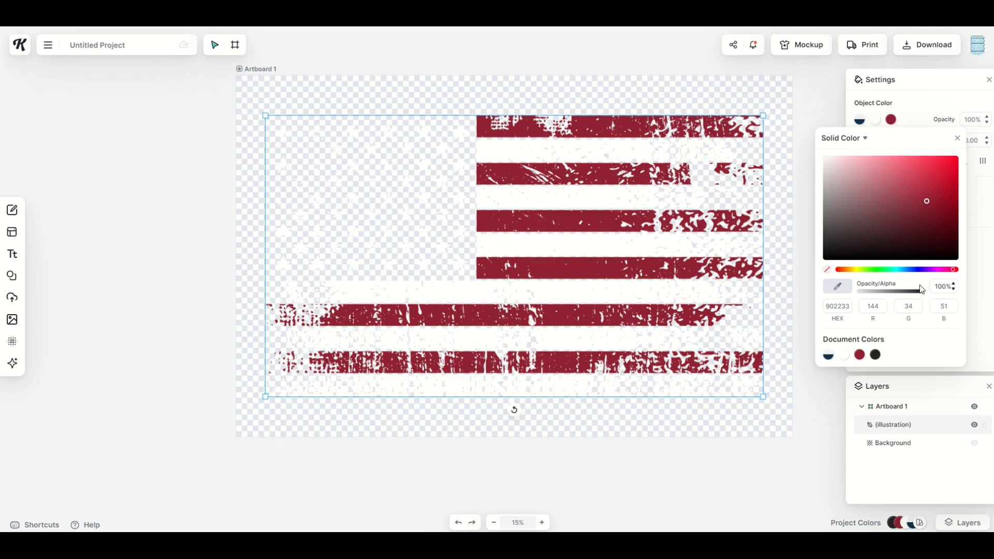
{"action": "left_click_drag", "start_coordinate": [920, 291], "coordinate": [898, 291]}
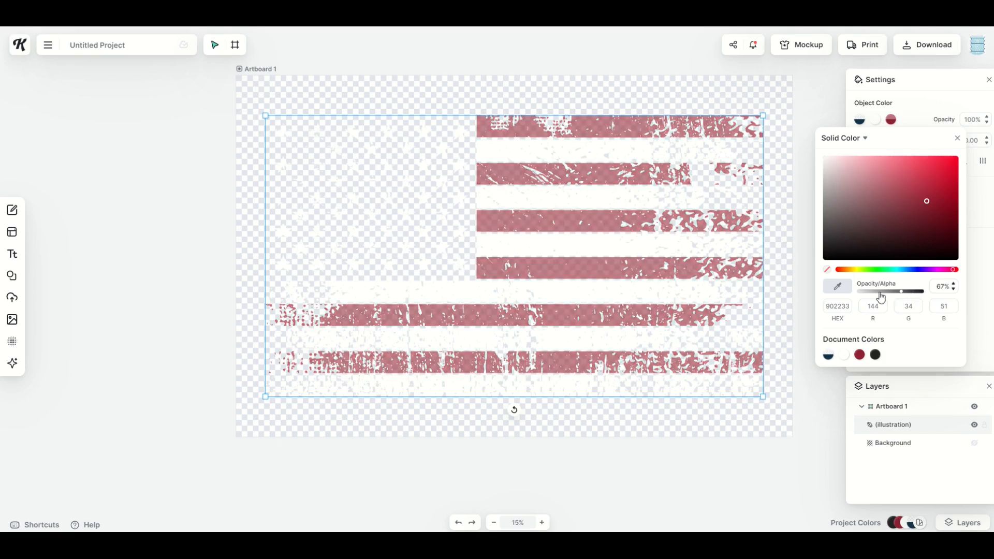
{"action": "left_click_drag", "start_coordinate": [898, 291], "coordinate": [824, 291]}
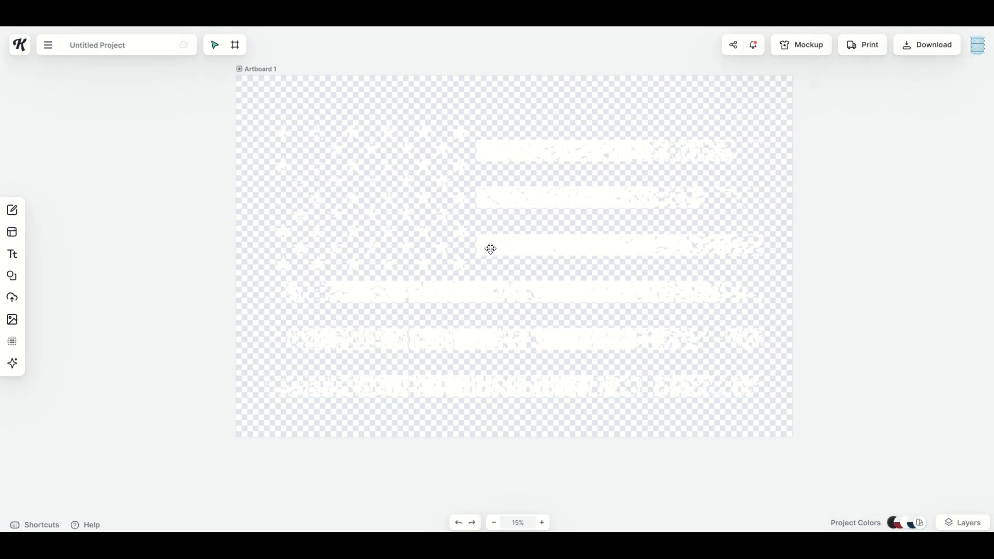
Change the flag's white Object Color to black, then reselect the flag.
{"action": "left_click", "coordinate": [490, 249]}
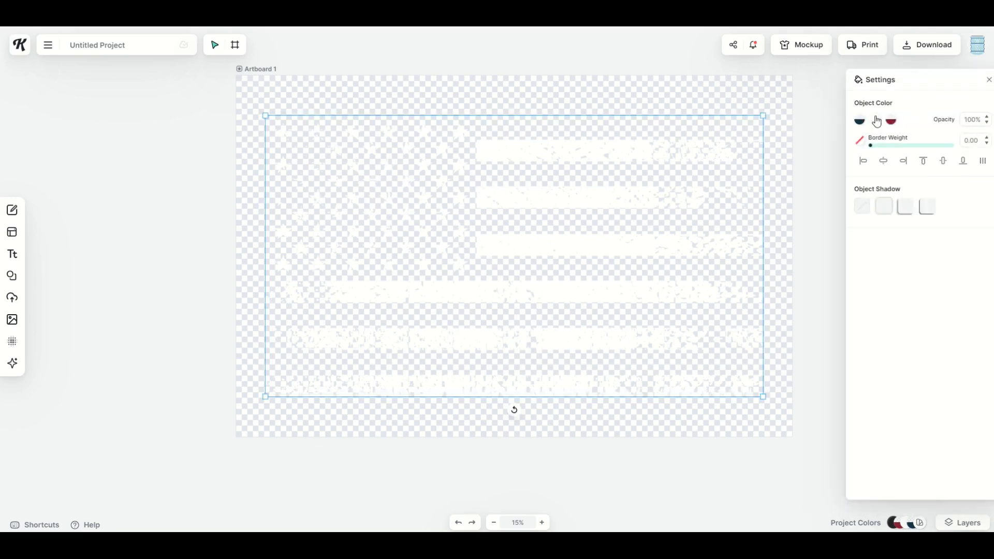
{"action": "left_click", "coordinate": [874, 119]}
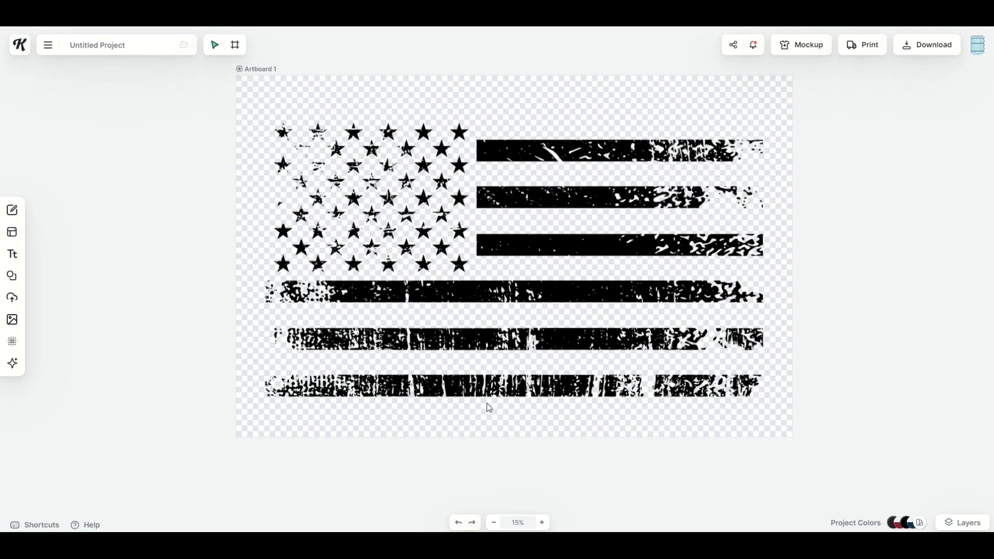
{"action": "mouse_move", "coordinate": [400, 208]}
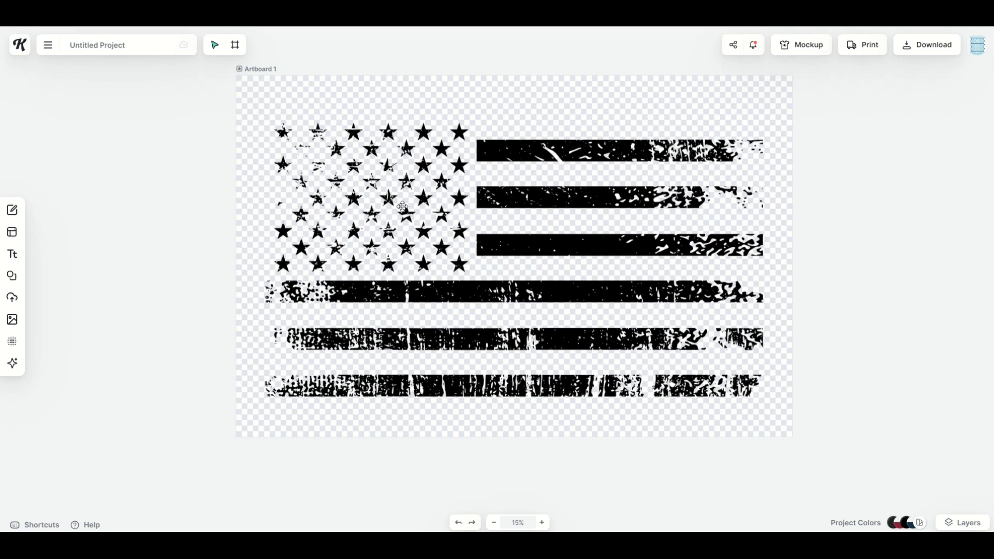
{"action": "left_click", "coordinate": [399, 209]}
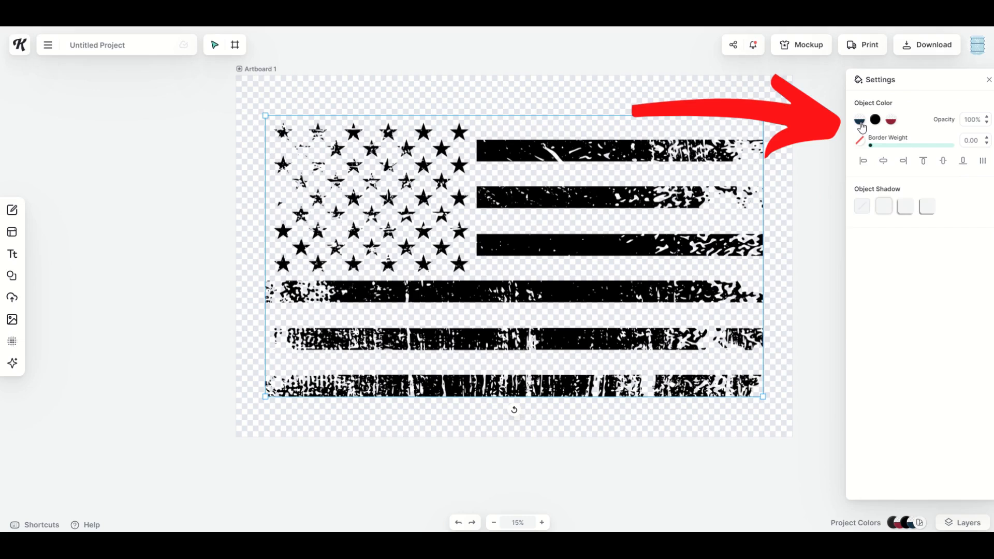
Bring the blue and red swatches back to 100% opacity.
{"action": "left_click", "coordinate": [860, 120]}
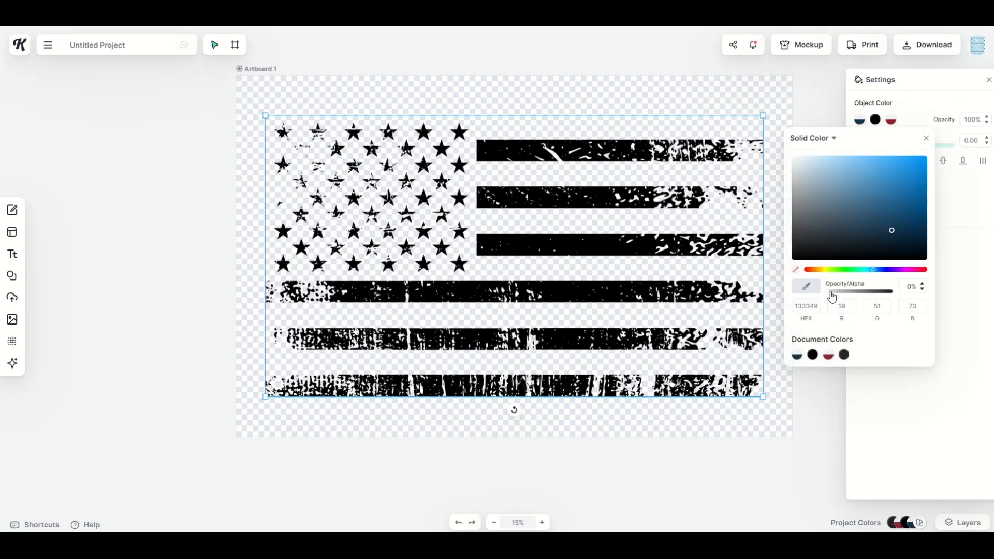
{"action": "left_click_drag", "start_coordinate": [813, 290], "coordinate": [855, 290]}
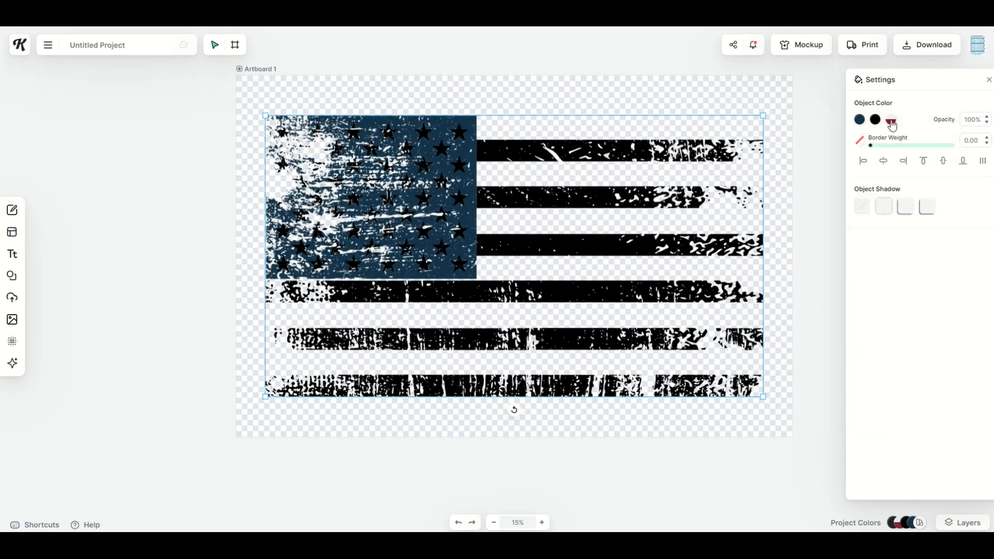
{"action": "left_click", "coordinate": [890, 119]}
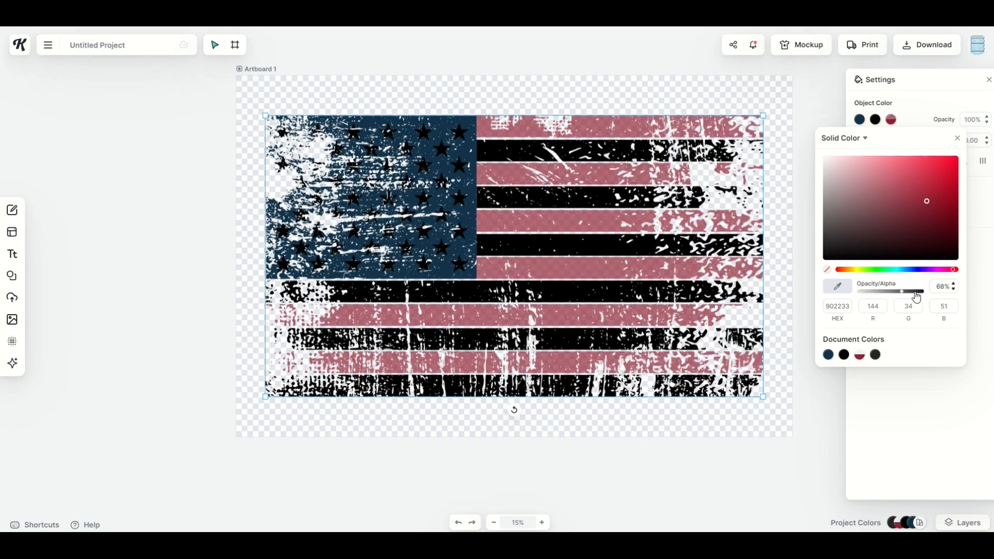
{"action": "left_click_drag", "start_coordinate": [900, 291], "coordinate": [923, 290]}
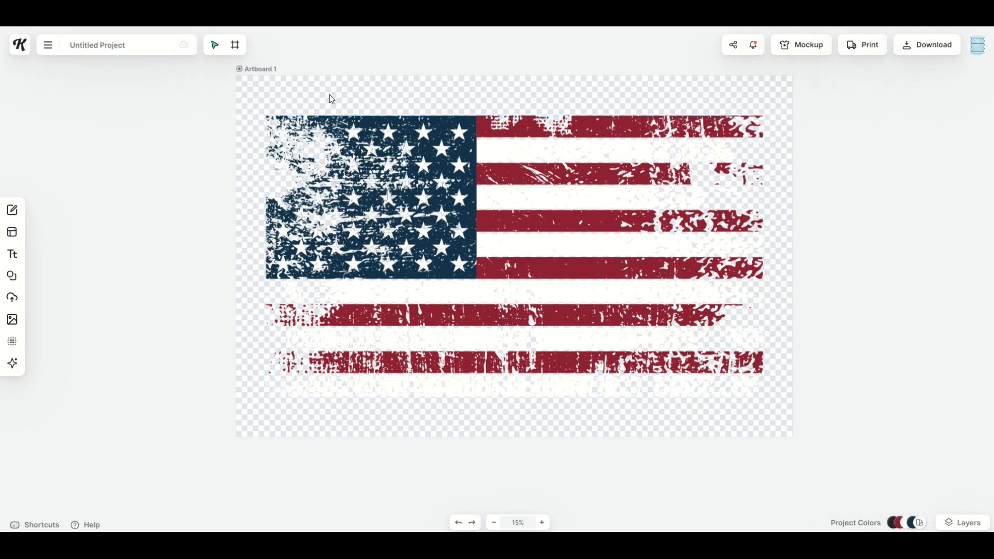
{"action": "mouse_move", "coordinate": [206, 101]}
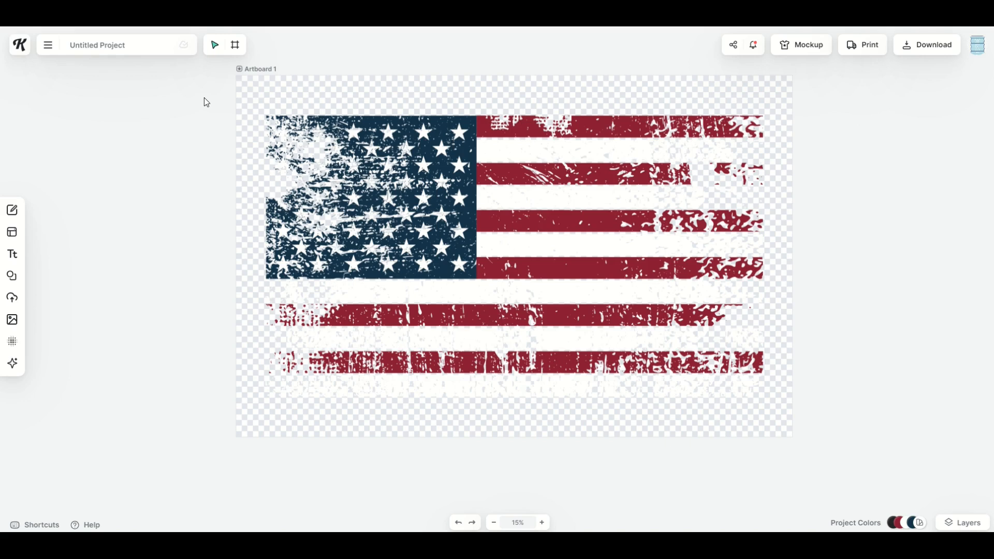
{"action": "mouse_move", "coordinate": [127, 115]}
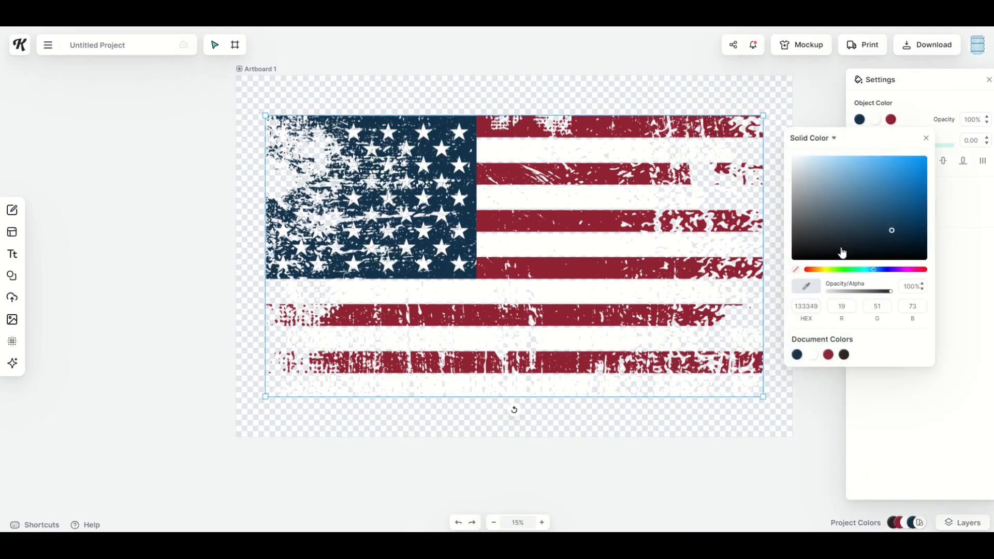
Fade the navy blue canton to 0% opacity and close the colour picker.
{"action": "left_click_drag", "start_coordinate": [893, 291], "coordinate": [888, 291]}
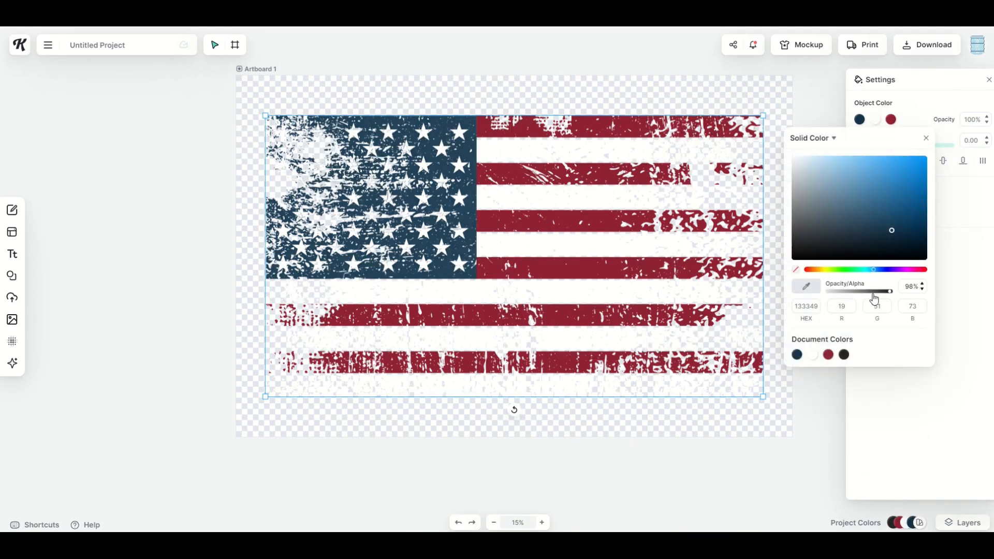
{"action": "left_click_drag", "start_coordinate": [888, 290], "coordinate": [792, 290]}
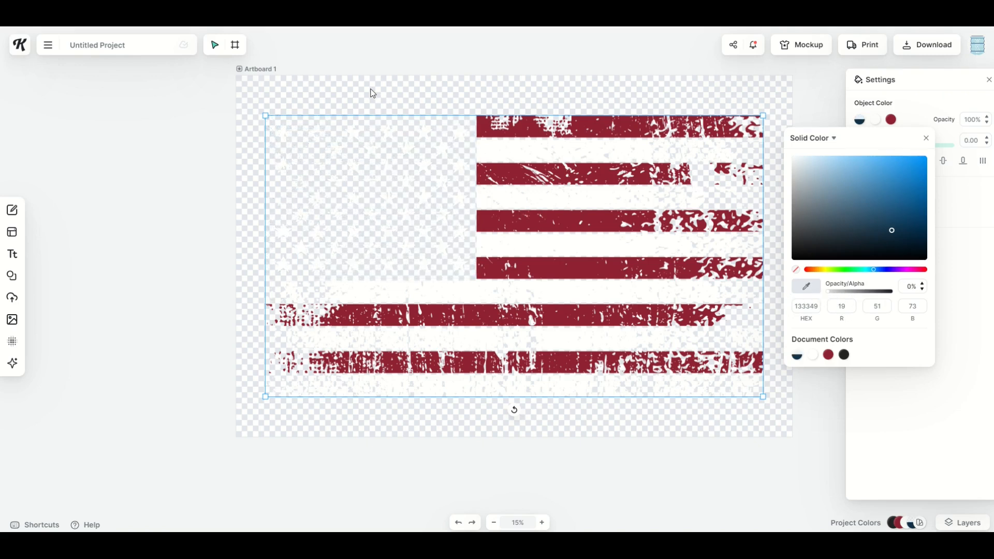
{"action": "left_click", "coordinate": [288, 115]}
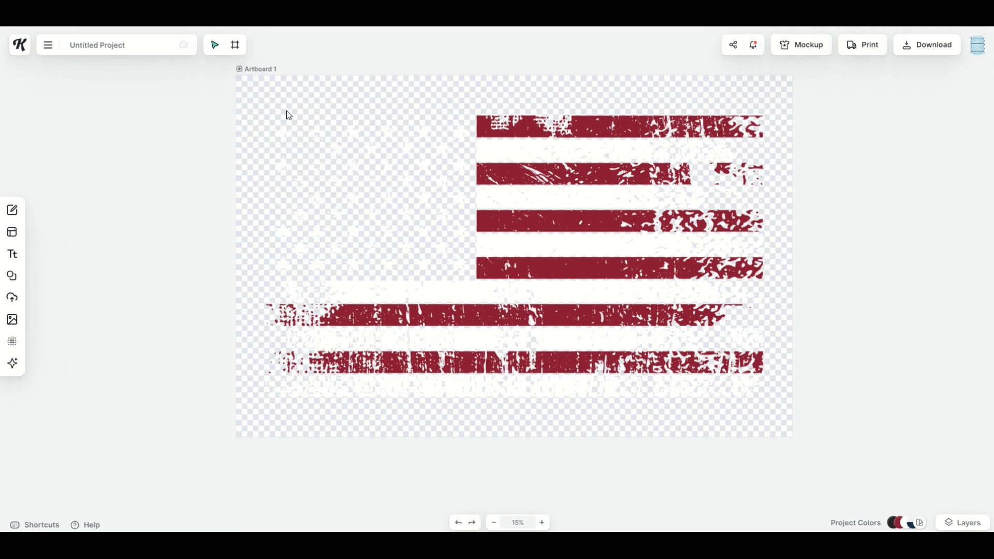
{"action": "mouse_move", "coordinate": [300, 115]}
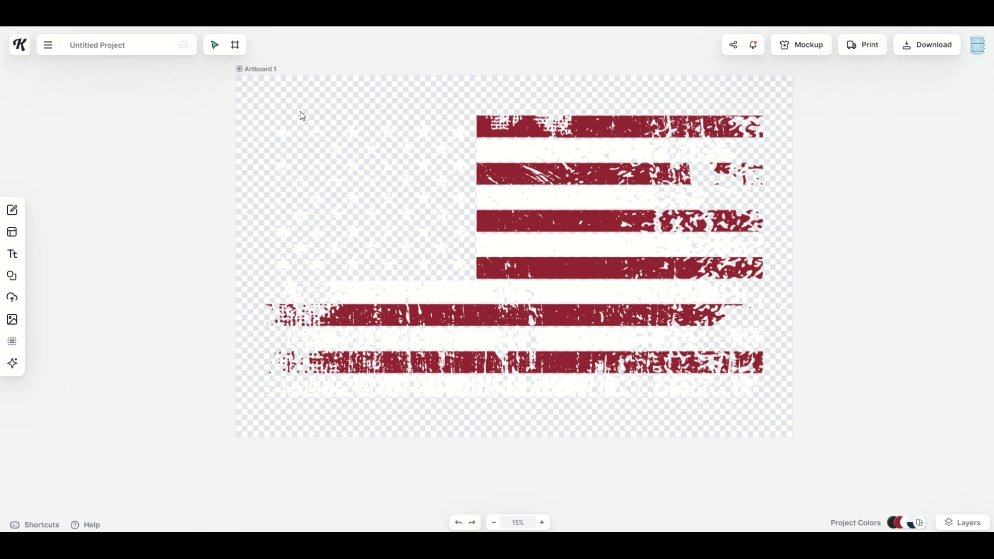